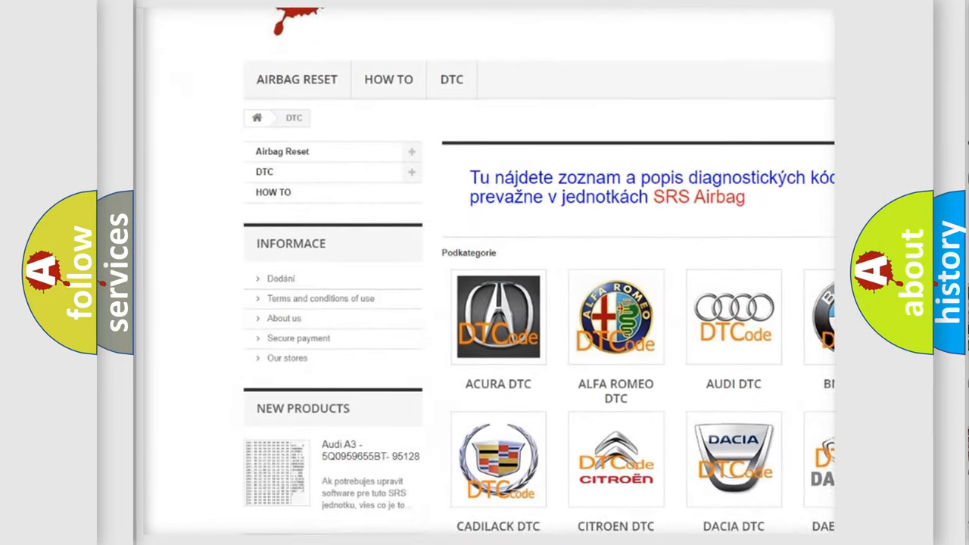
scroll("down", 3)
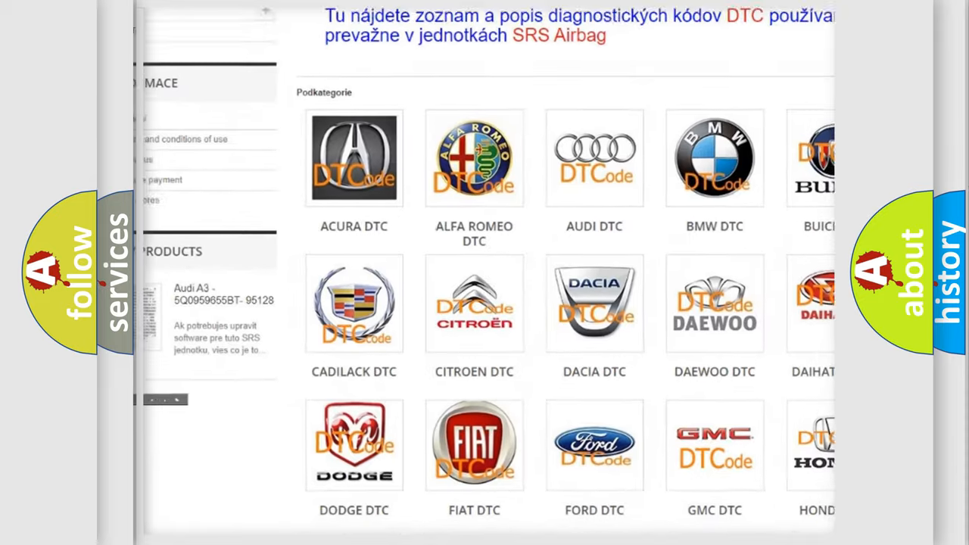
scroll("down", 3)
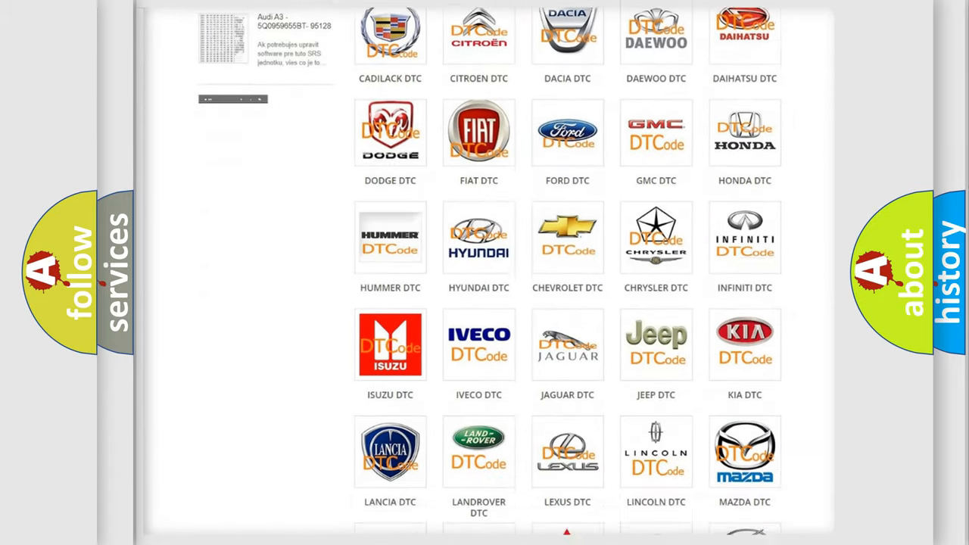
scroll("down", 3)
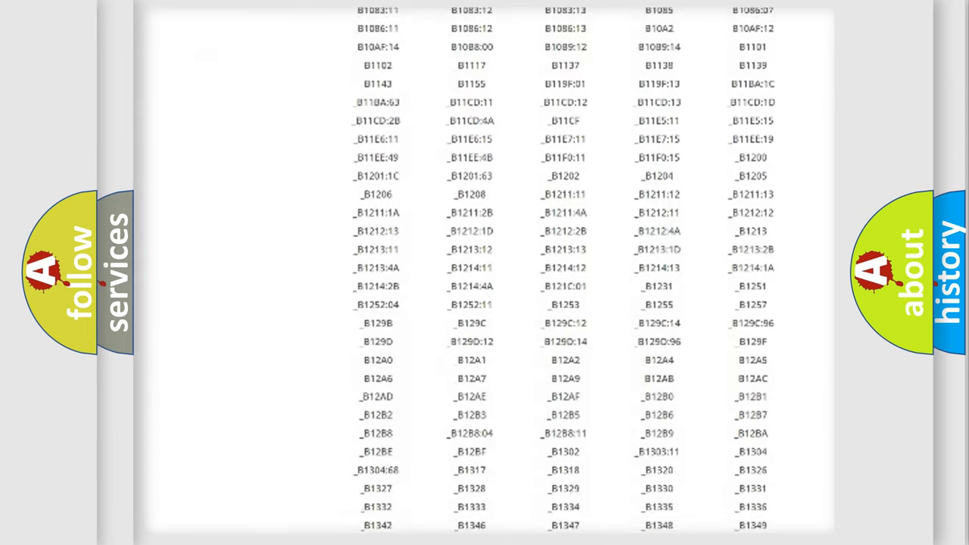
scroll("down", 3)
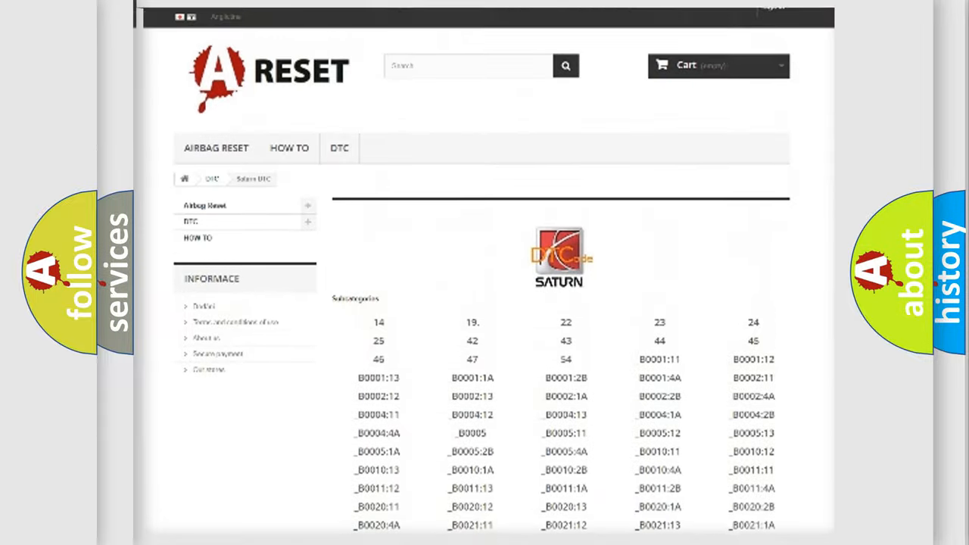
scroll("up", 3)
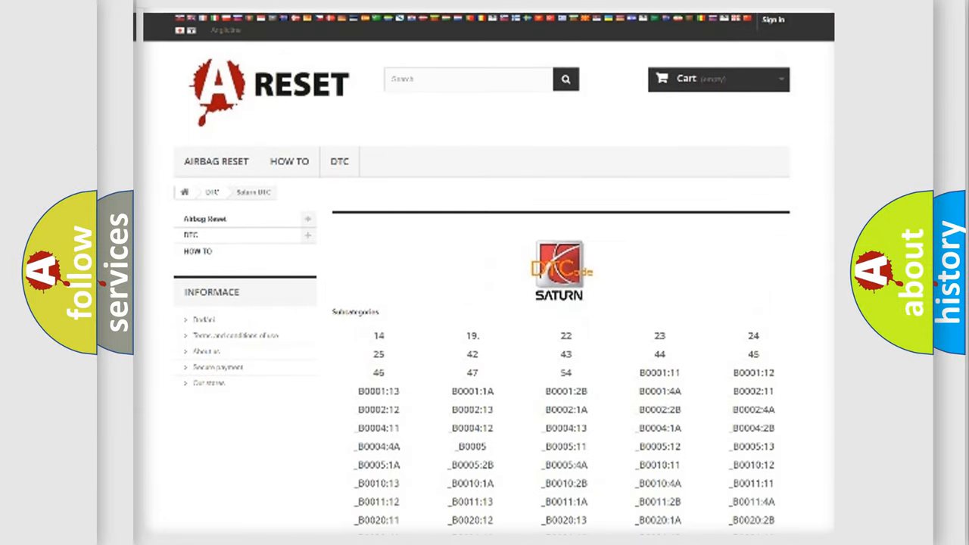